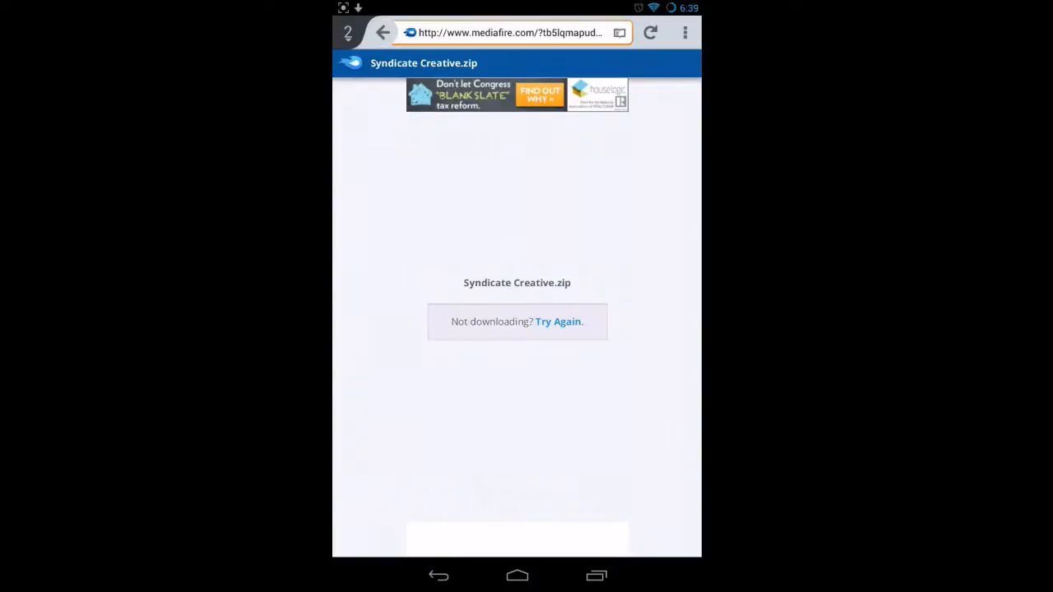
Return to the blog post and follow the Creative world's Mediafire link
{"action": "left_click", "coordinate": [510, 33]}
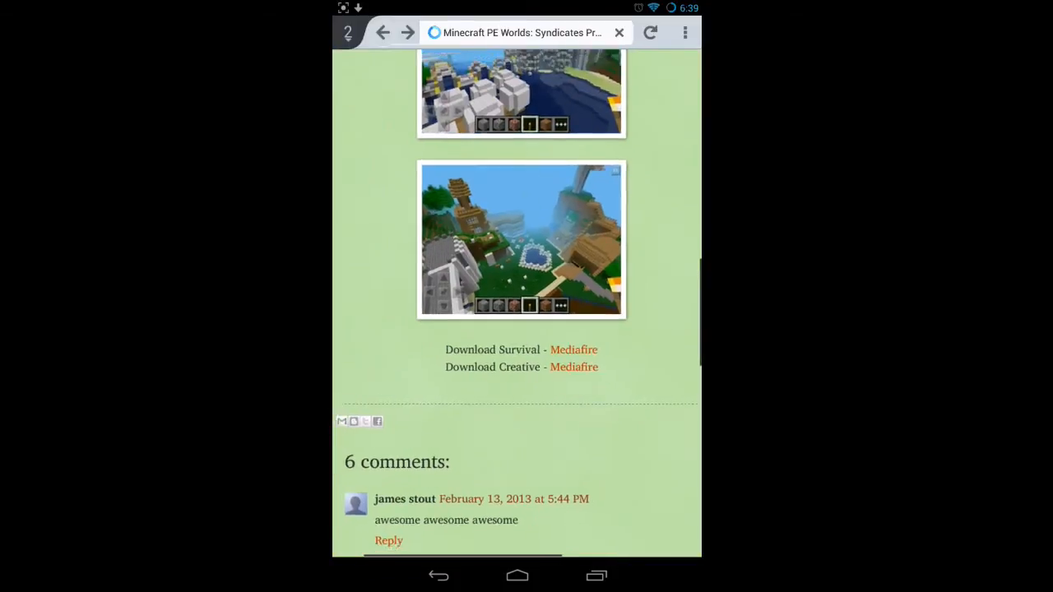
{"action": "scroll", "scroll_direction": "down", "scroll_amount": 3}
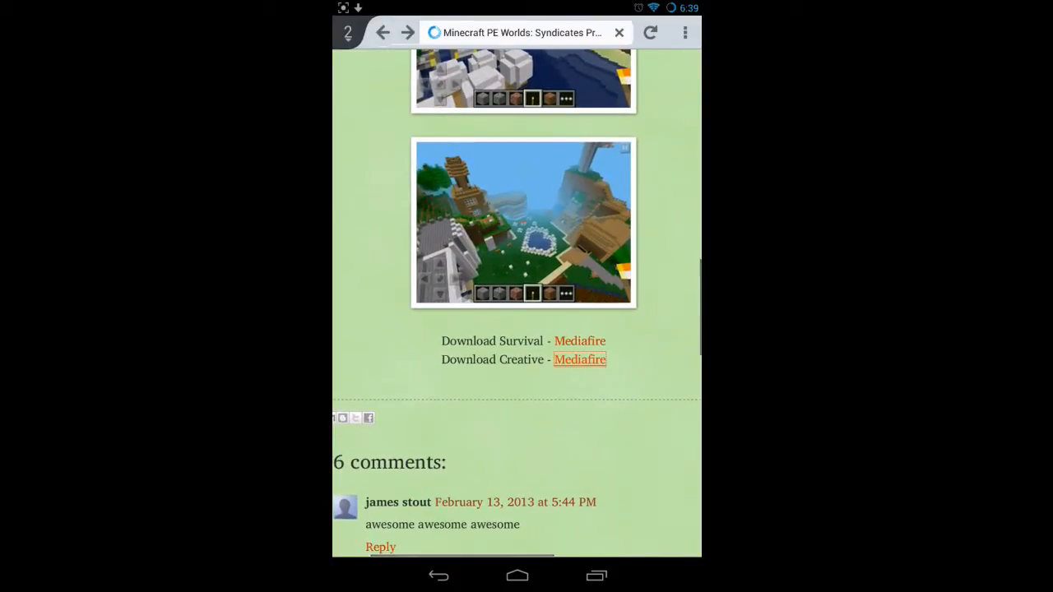
{"action": "left_click", "coordinate": [580, 360]}
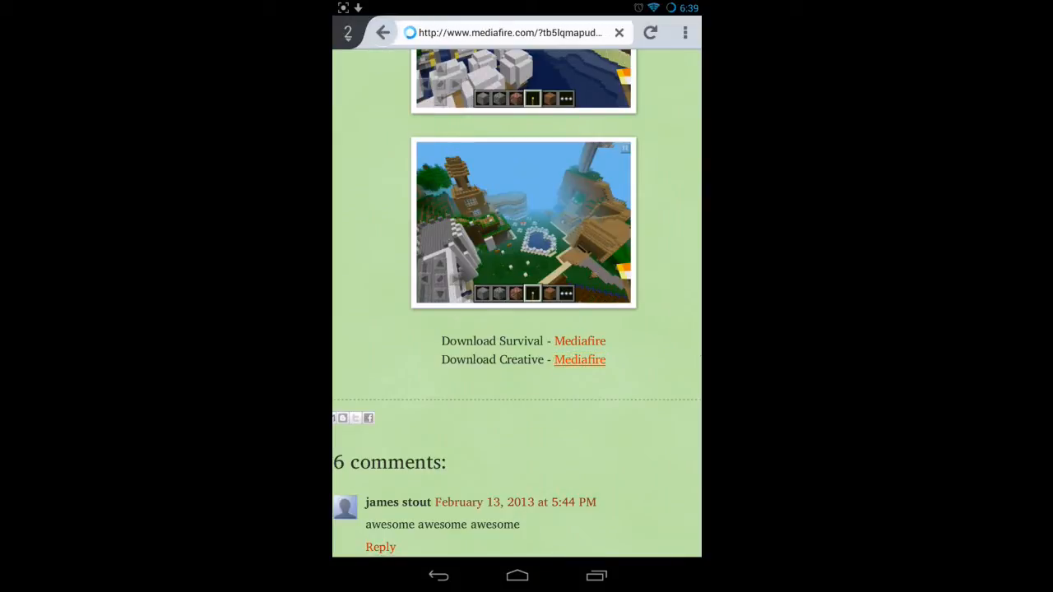
{"action": "left_click", "coordinate": [579, 360]}
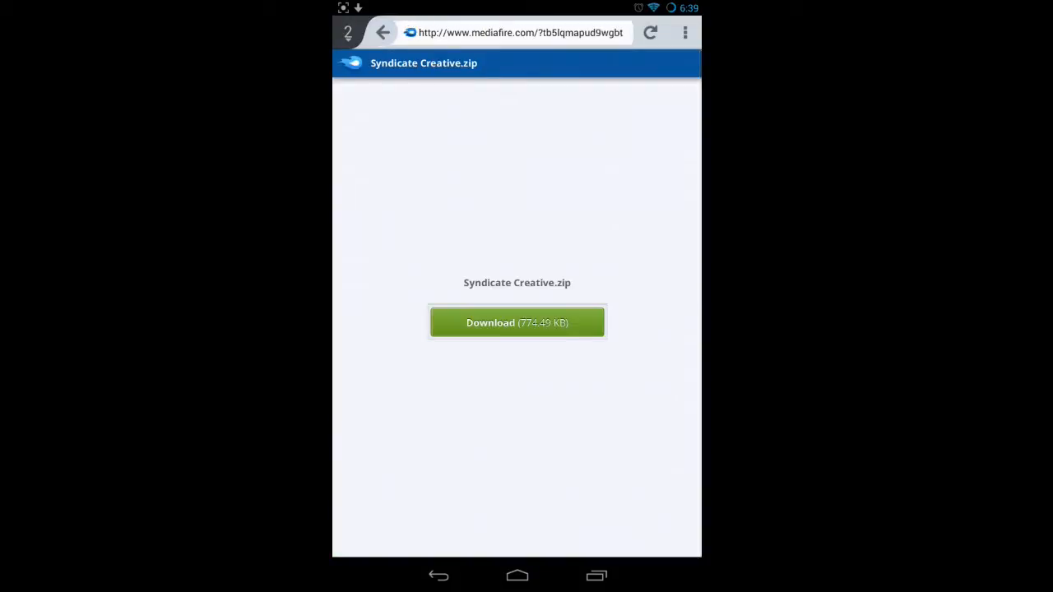
Download Syndicate Creative.zip (774.49 KB) from MediaFire
{"action": "left_click", "coordinate": [517, 323]}
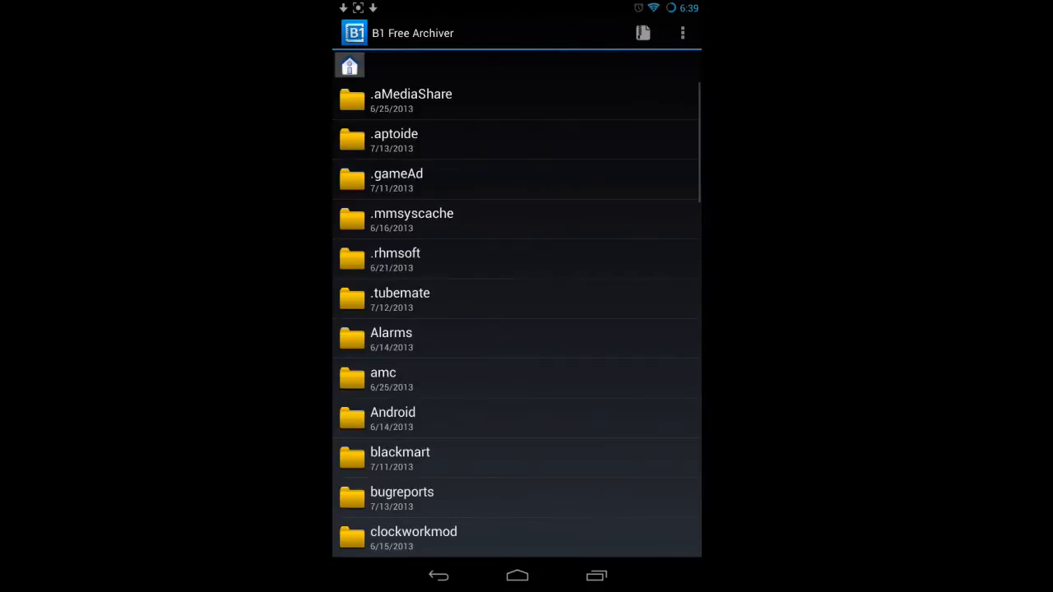
Choose 'Extract to another folder' for Syndicate Creative.zip in the Download folder
{"action": "scroll", "scroll_direction": "down", "scroll_amount": 3}
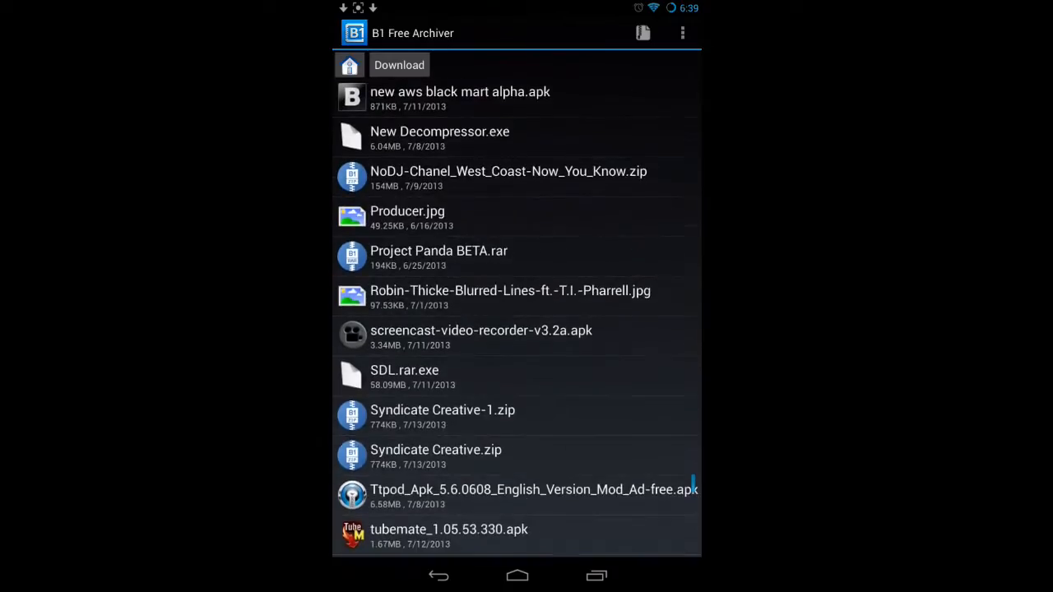
{"action": "left_click", "coordinate": [435, 449]}
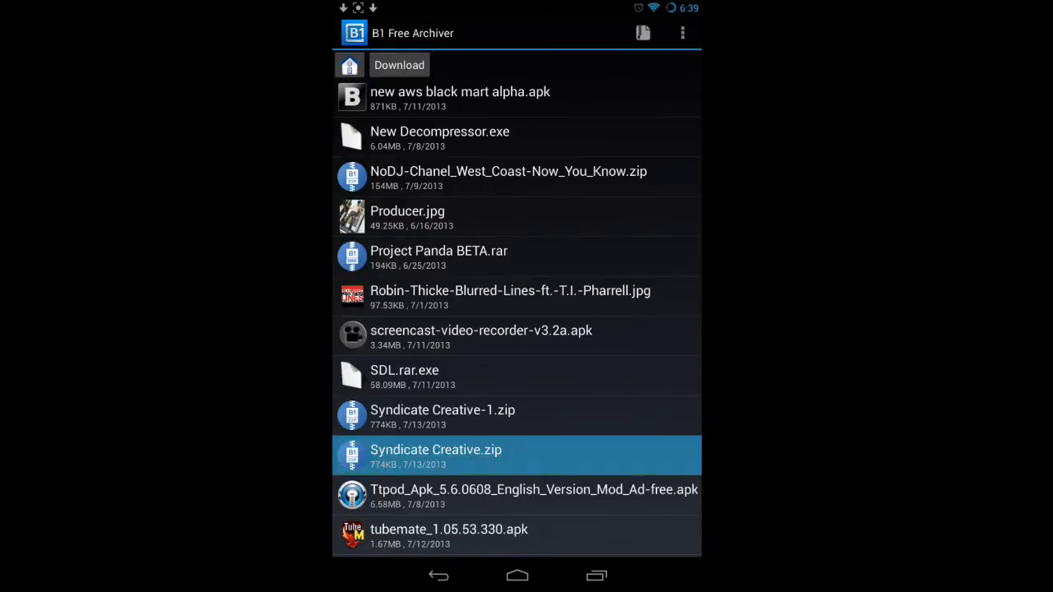
{"action": "left_click", "coordinate": [435, 450]}
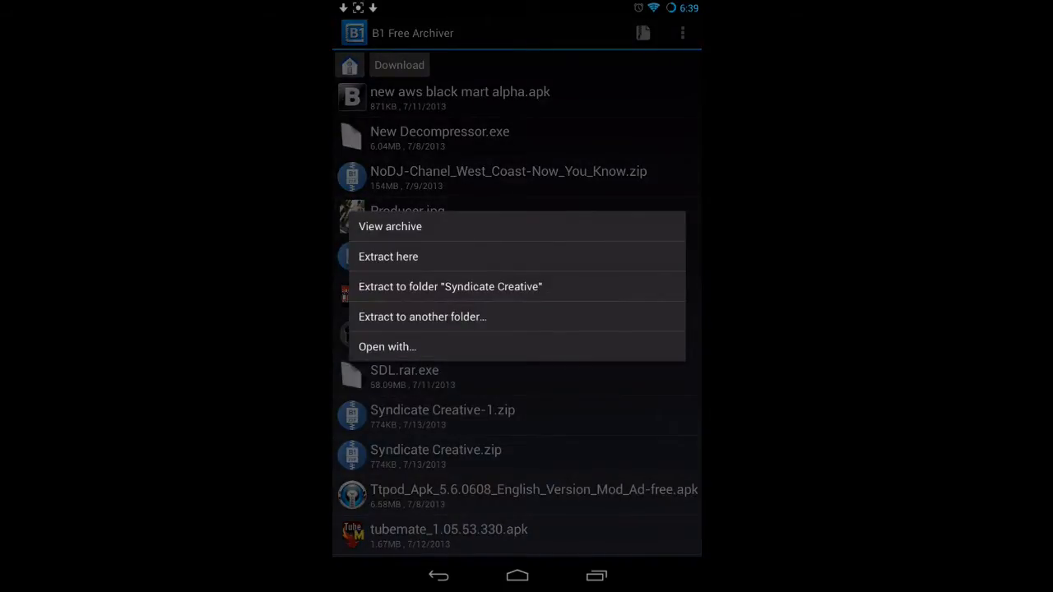
{"action": "left_click", "coordinate": [422, 317]}
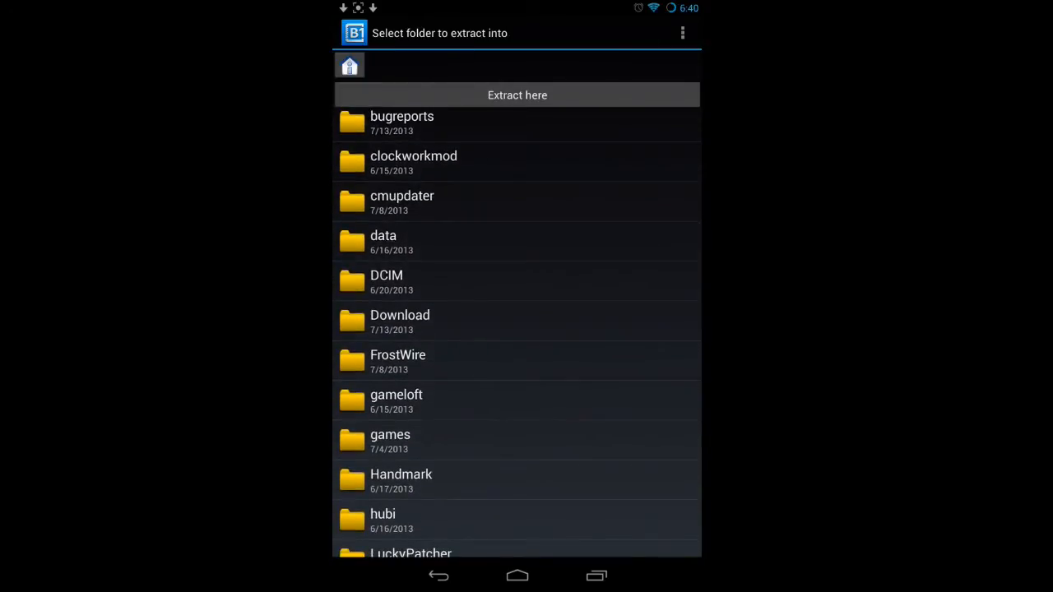
Extract the archive into games/com.mojang/minecraftWorlds and dismiss the success message
{"action": "left_click", "coordinate": [395, 434]}
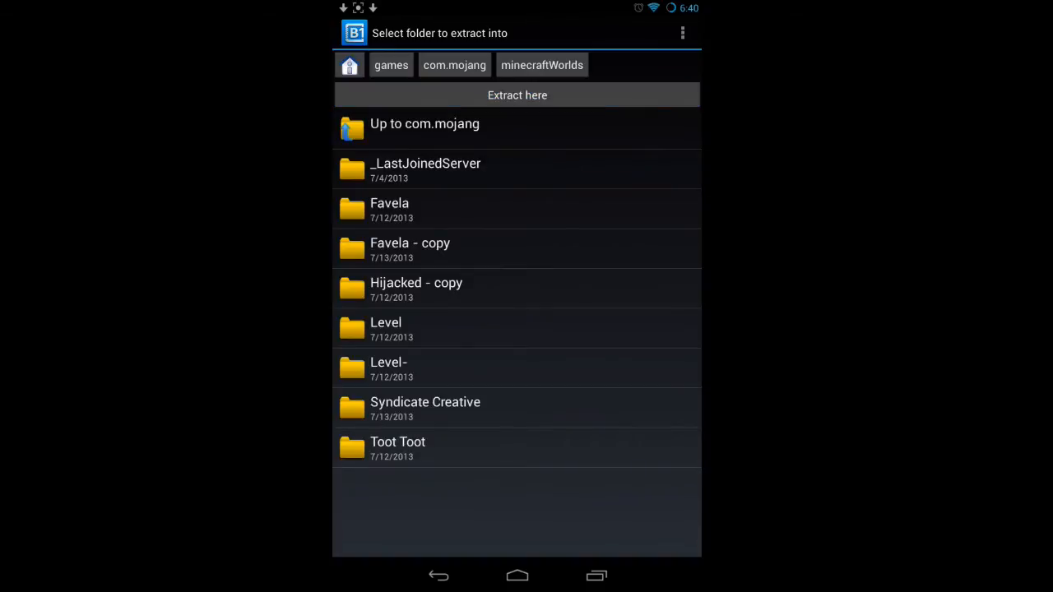
{"action": "left_click", "coordinate": [516, 95]}
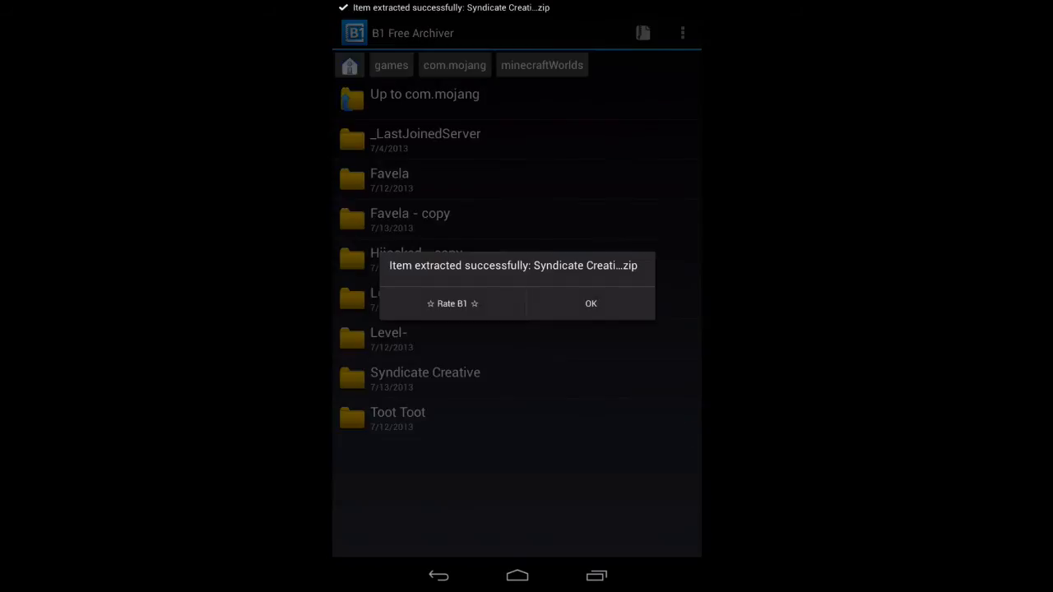
{"action": "left_click", "coordinate": [591, 303]}
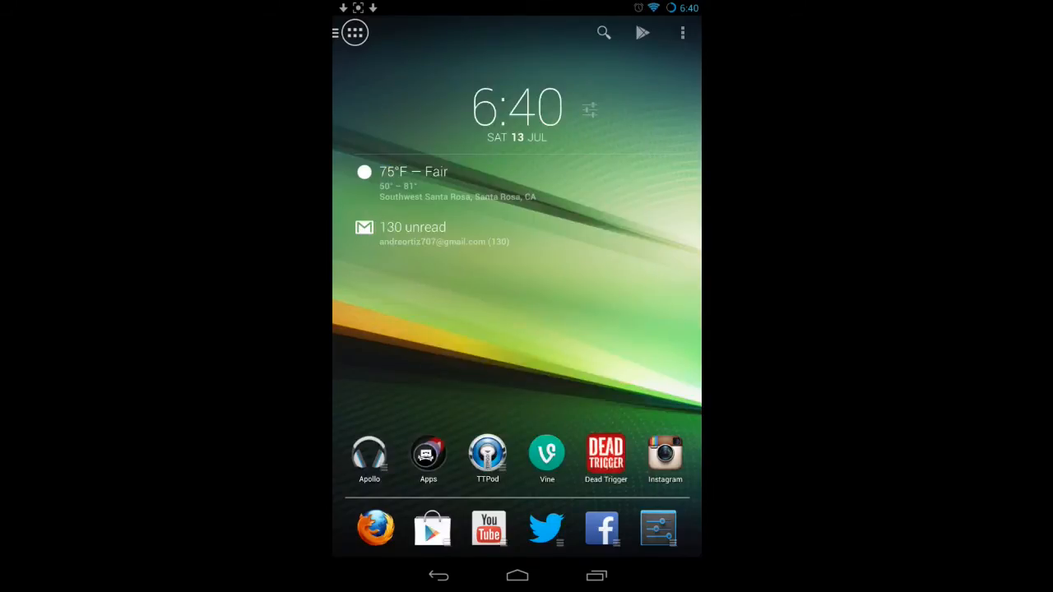
Launch Minecraft PE from the app drawer and tap Play to see the worlds
{"action": "left_click", "coordinate": [354, 32]}
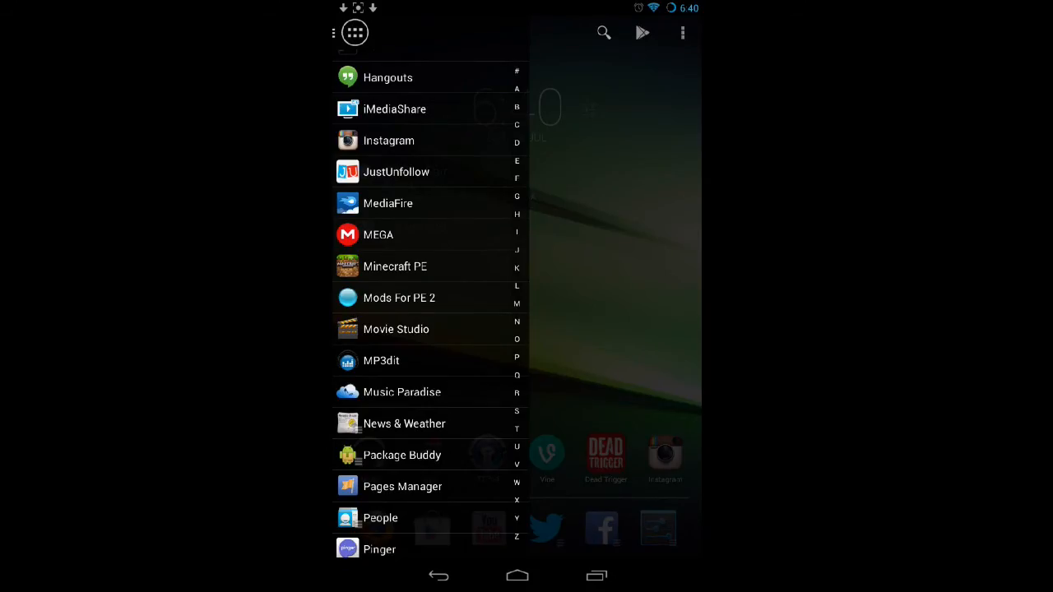
{"action": "left_click", "coordinate": [395, 265]}
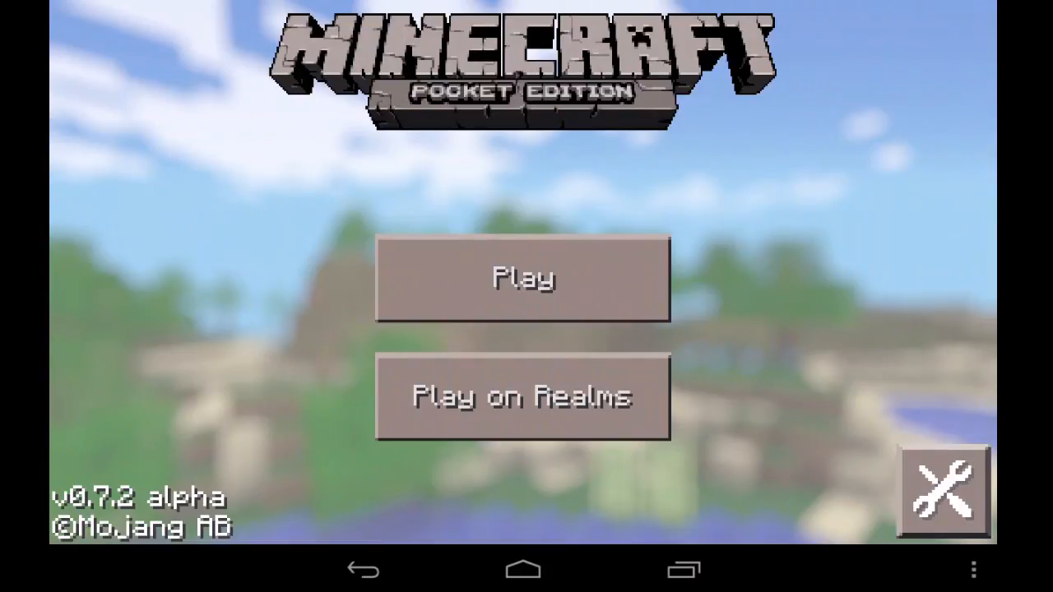
{"action": "left_click", "coordinate": [522, 277]}
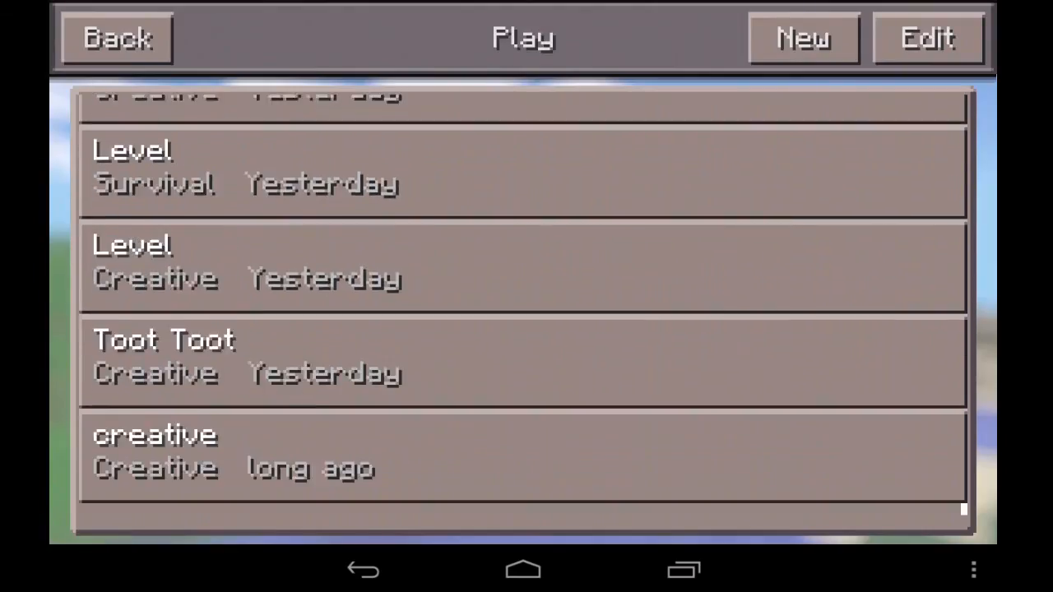